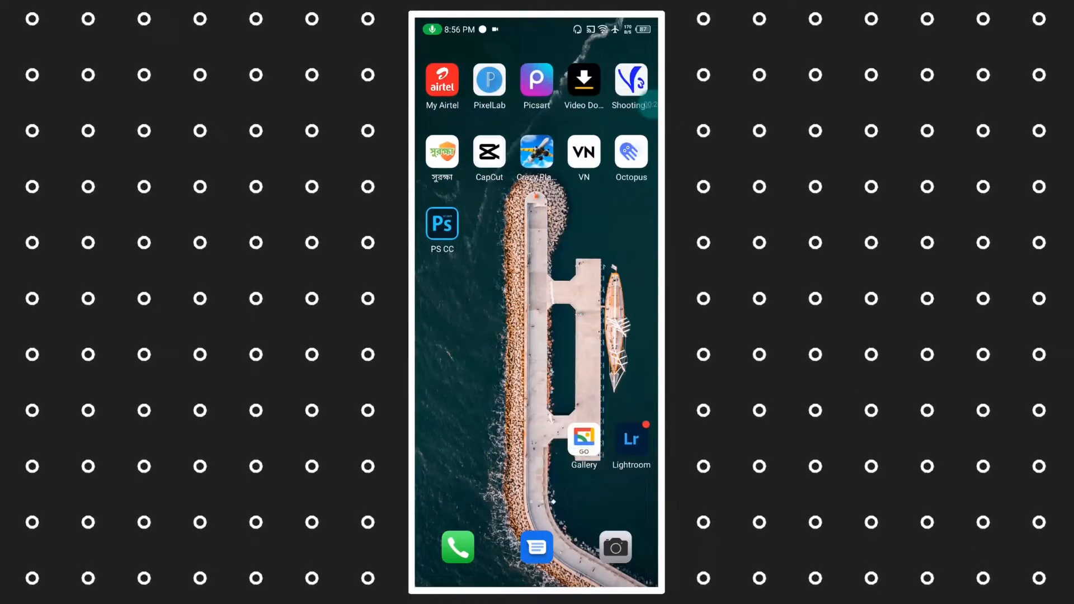
Launch Lightroom and bring up the bucket-hat portrait with the Light adjustments showing.
left_click(583, 437)
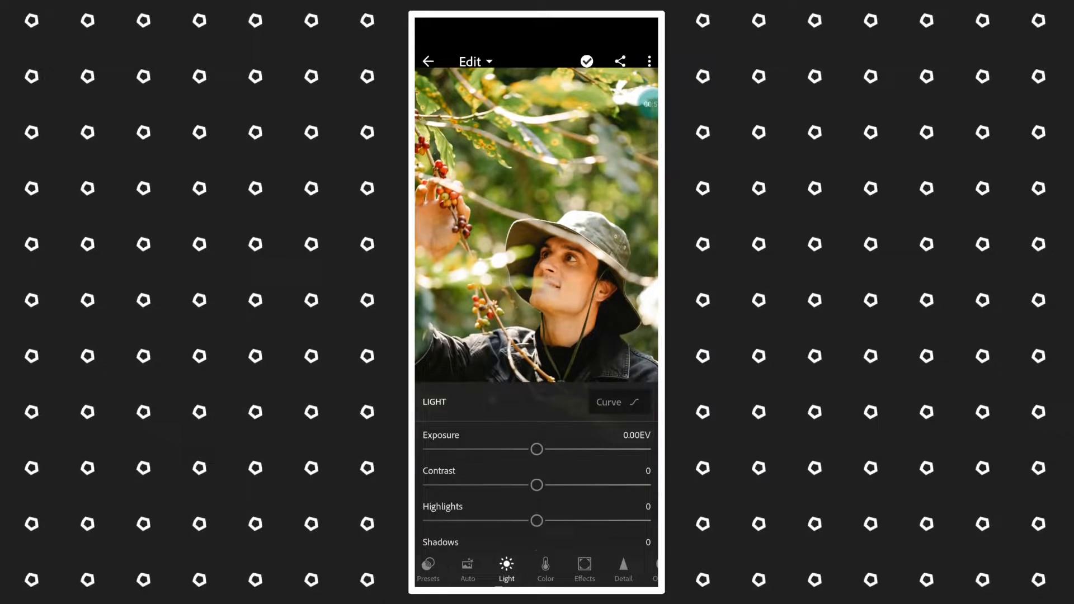
Set Highlights -65, Shadows 100 and Whites -20 on the hat portrait.
scroll("down", 3)
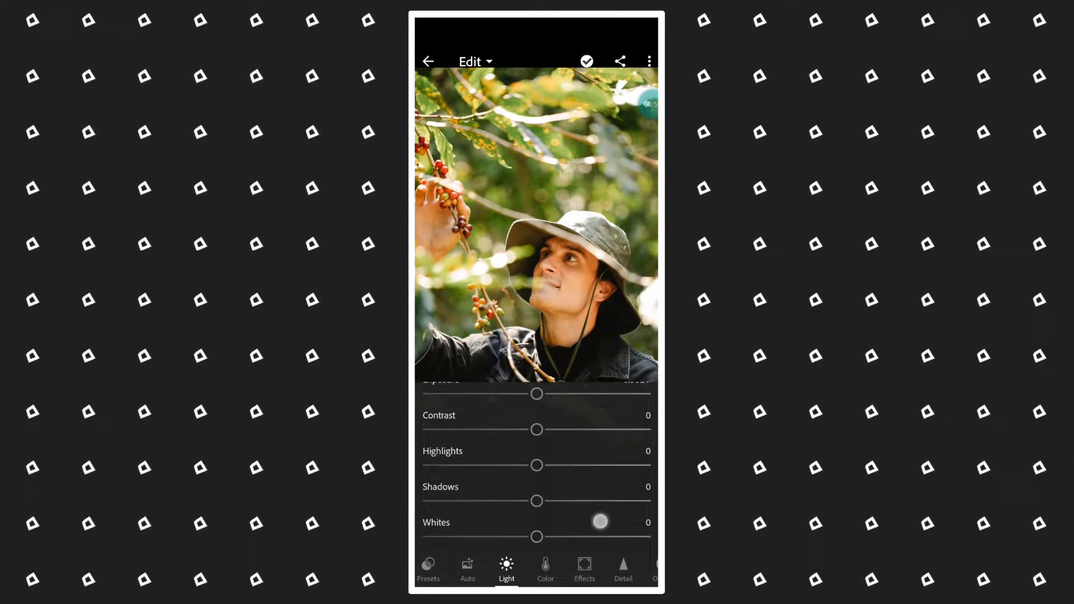
scroll("down", 3)
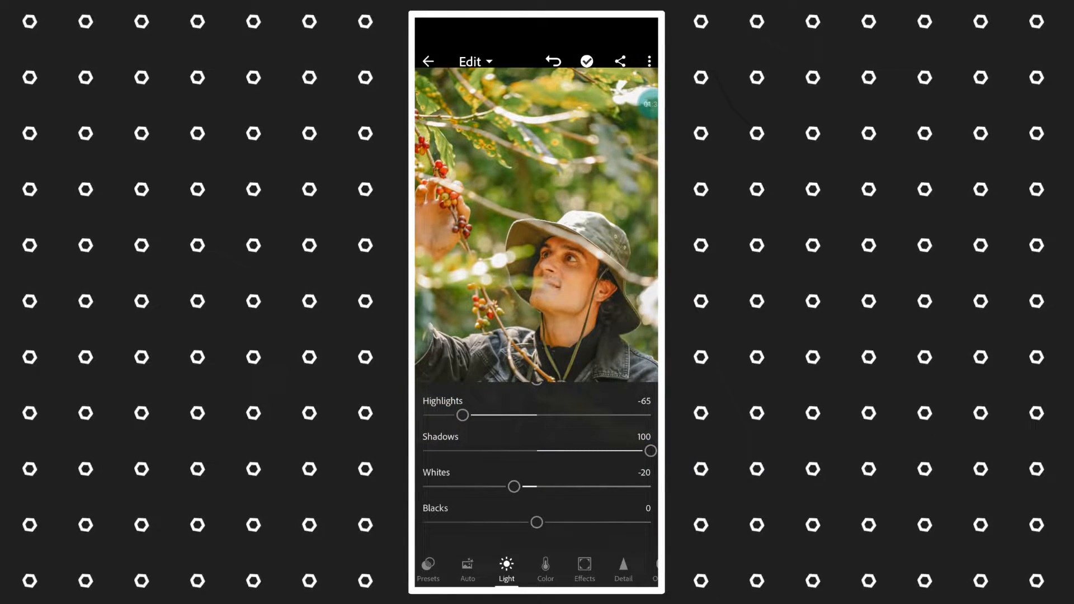
scroll("up", 3)
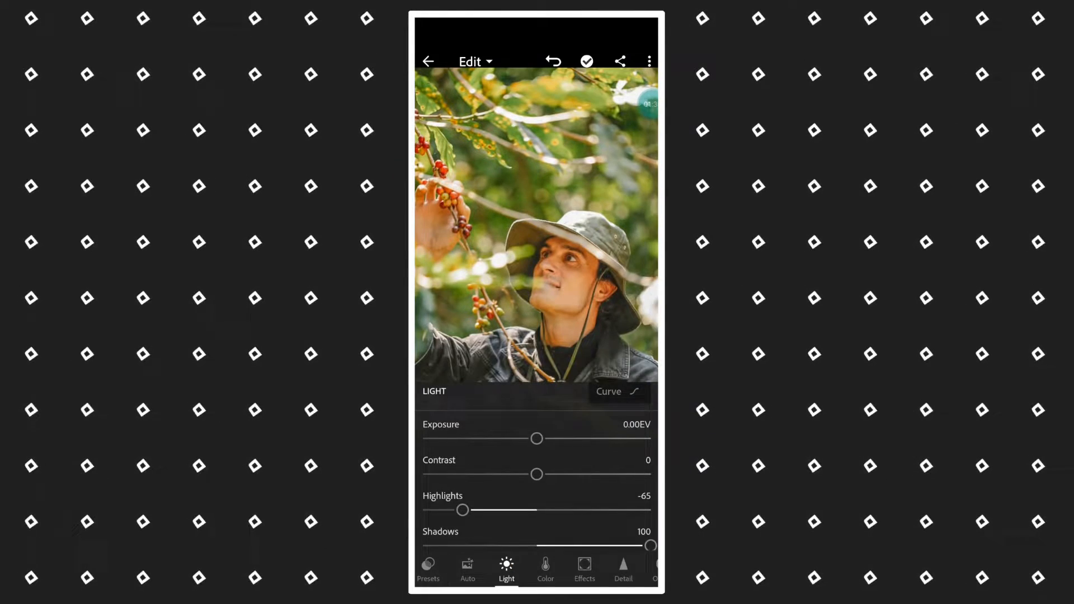
scroll("down", 3)
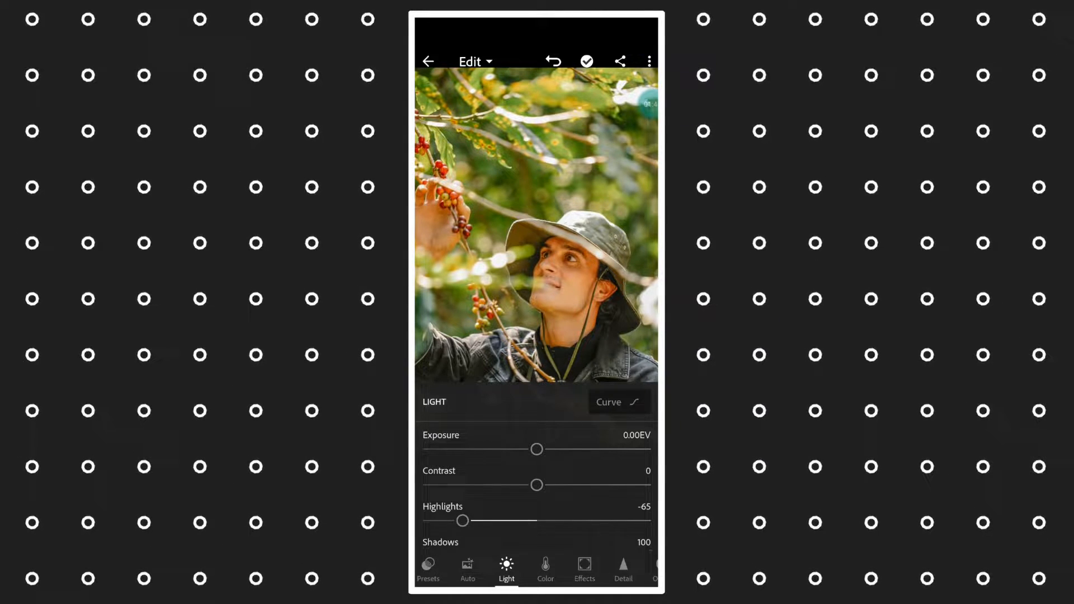
In Color, set Temp 2, Tint 9, Vibrance 28, then orange Saturation -4 and Luminance 26 in Mix.
left_click(546, 568)
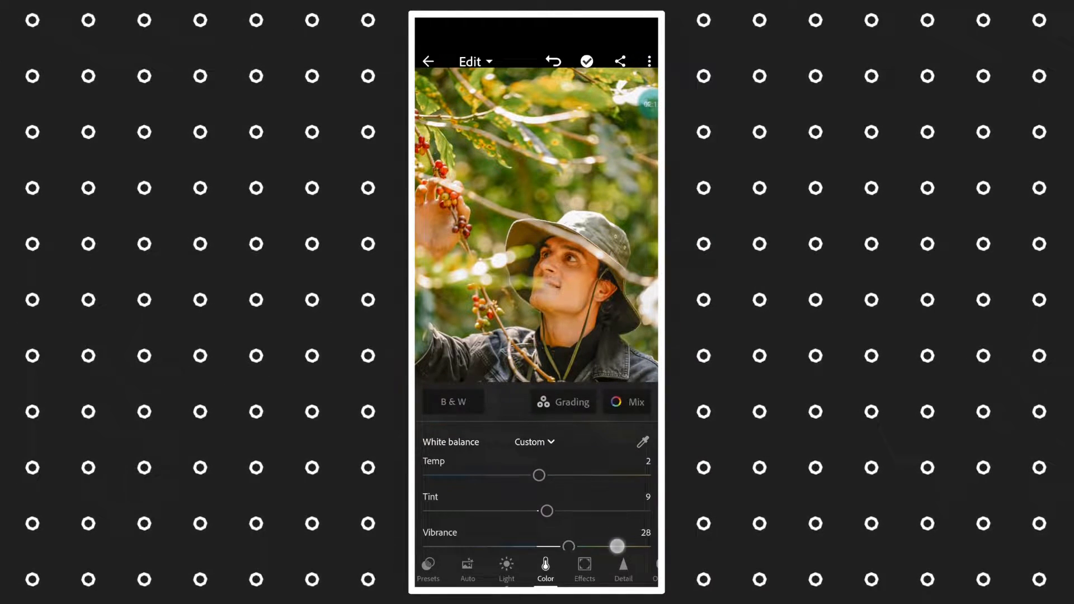
left_click(625, 402)
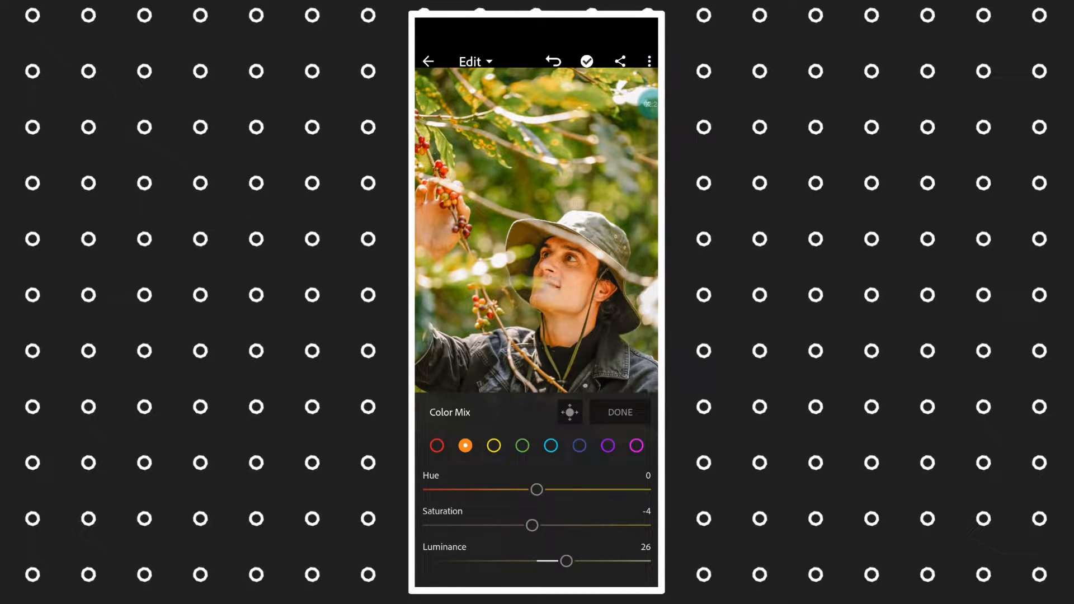
In Color Mix, give greens Hue -100 and Saturation 50, blues Saturation -100, then finish mixing.
left_click(522, 446)
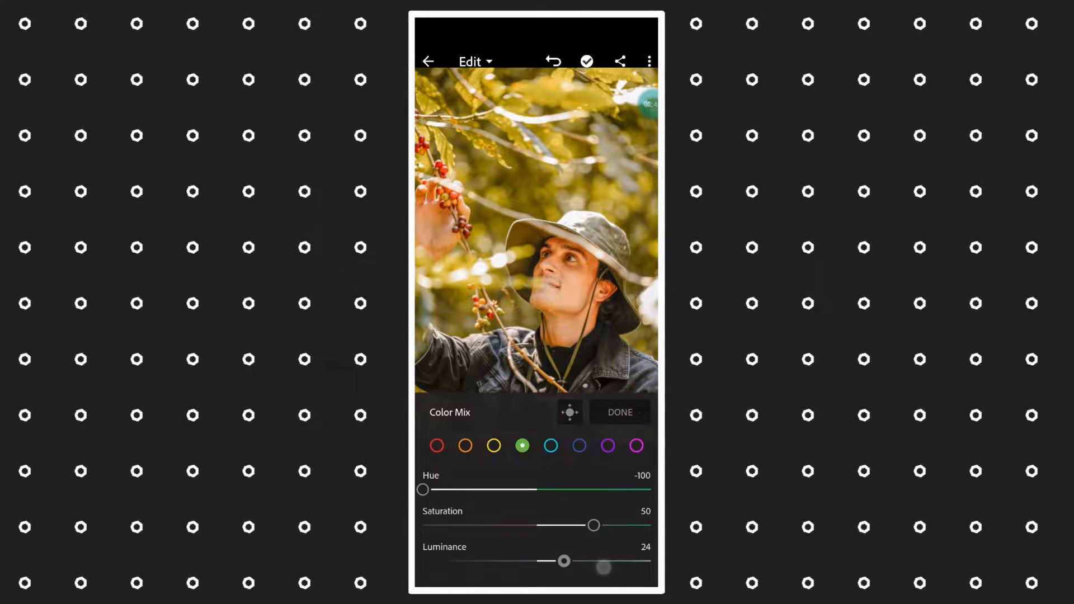
left_click(494, 445)
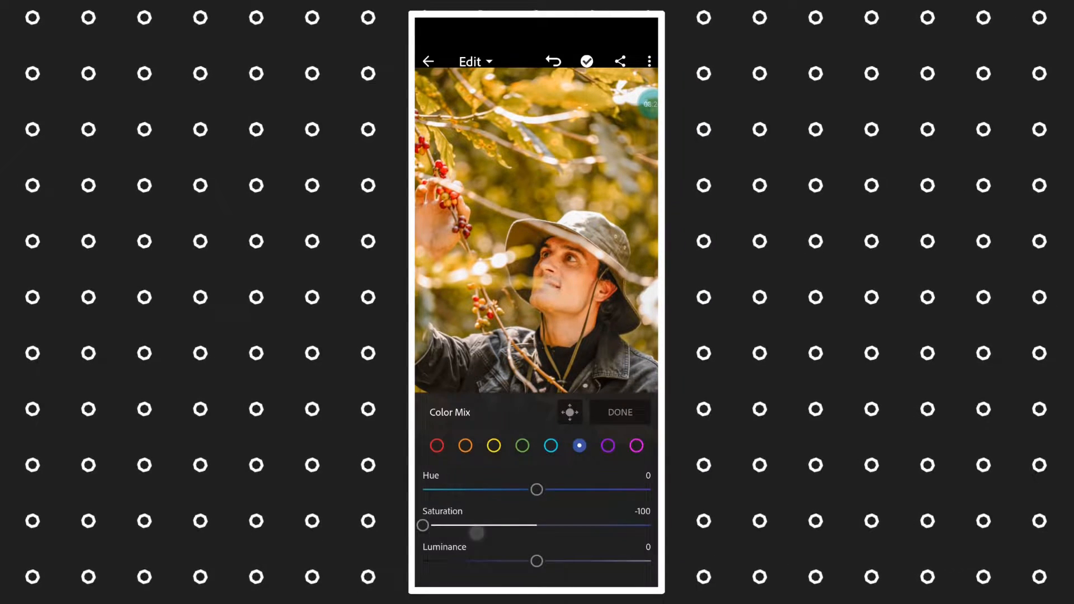
left_click(637, 446)
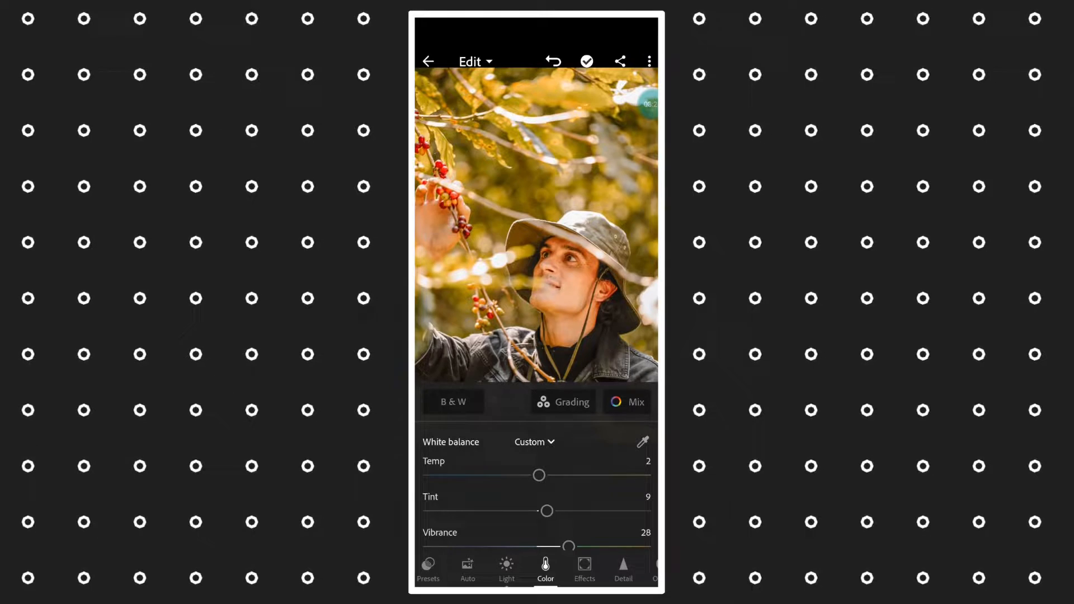
Enter the masking workspace on the golden-toned portrait without creating a mask.
left_click(584, 568)
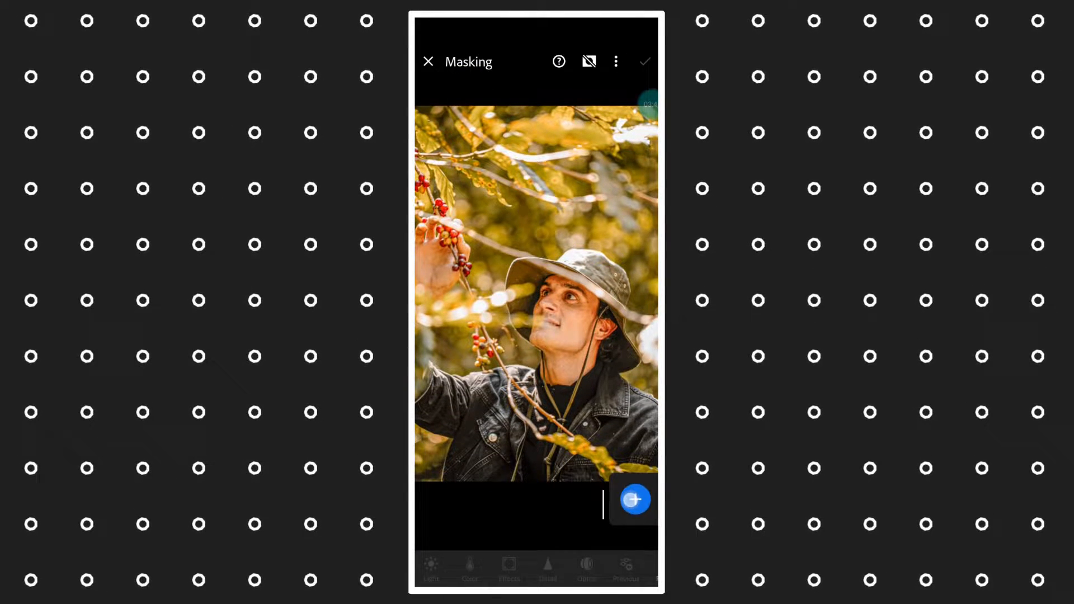
Exit masking back to the main editing tools for the portrait.
left_click(632, 499)
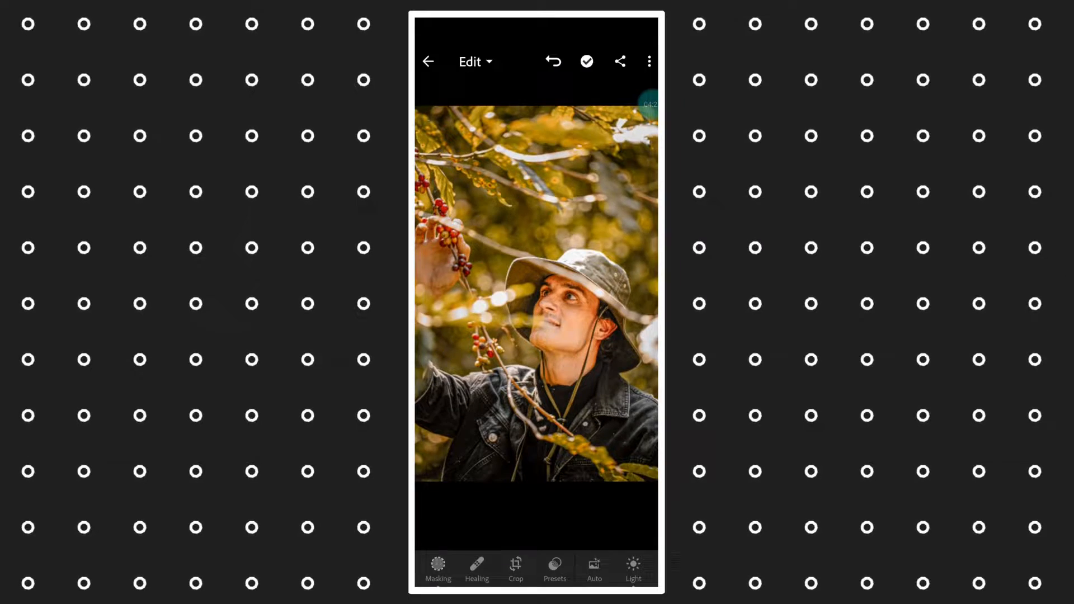
left_click(437, 565)
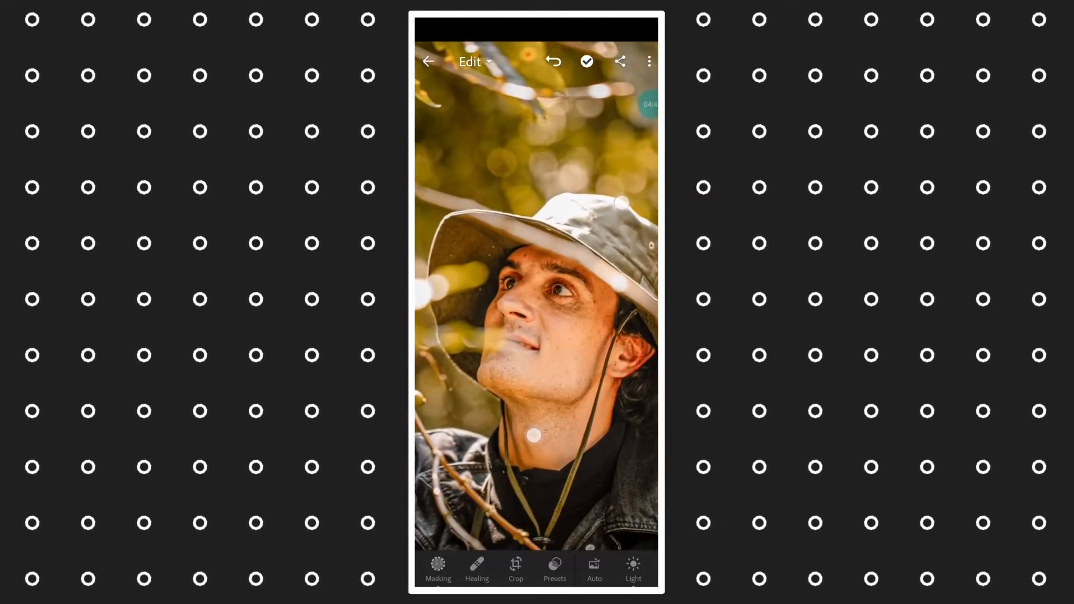
left_click(437, 568)
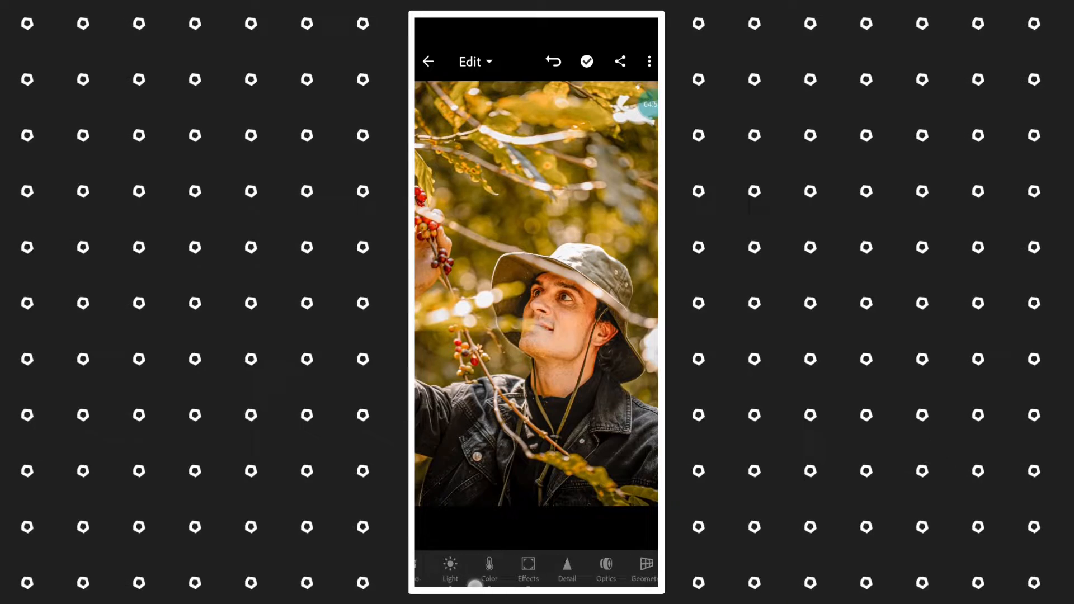
In Detail, set Sharpening 38, Masking 59 and Noise Reduction 12.
left_click(560, 567)
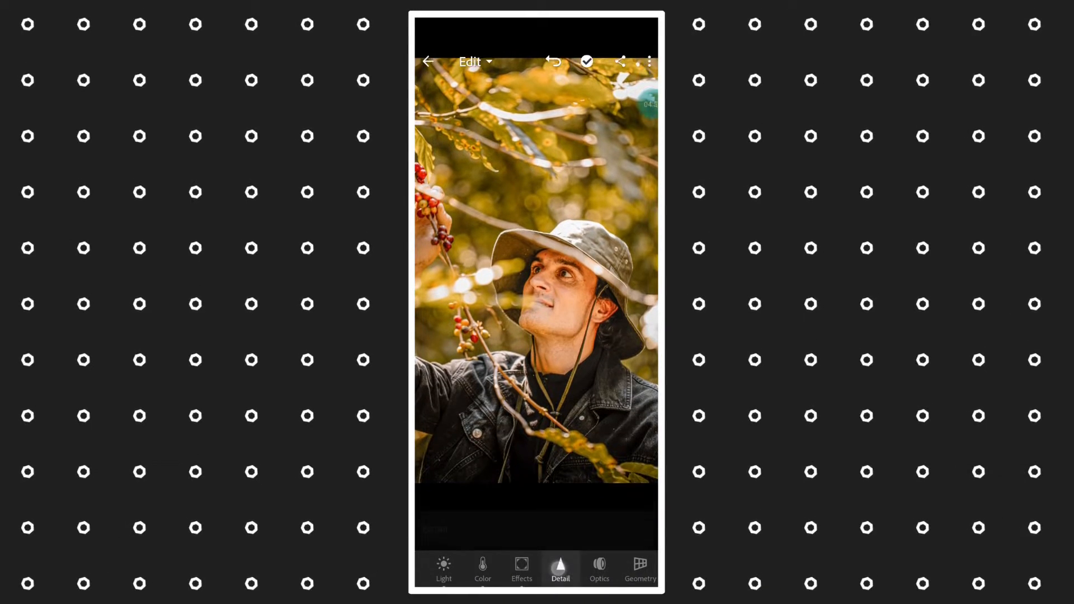
left_click(559, 568)
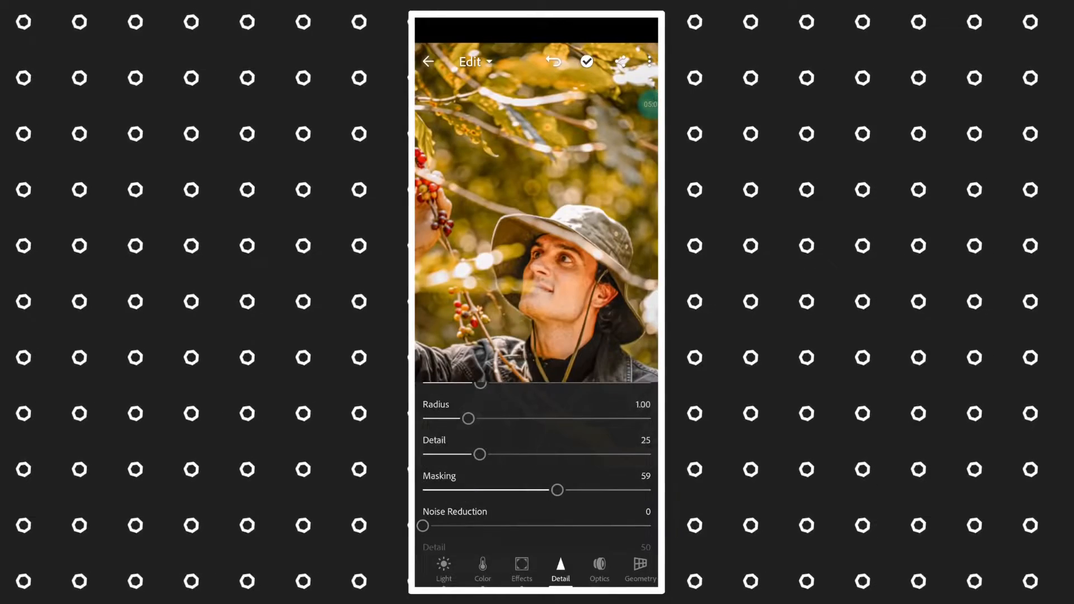
scroll("down", 3)
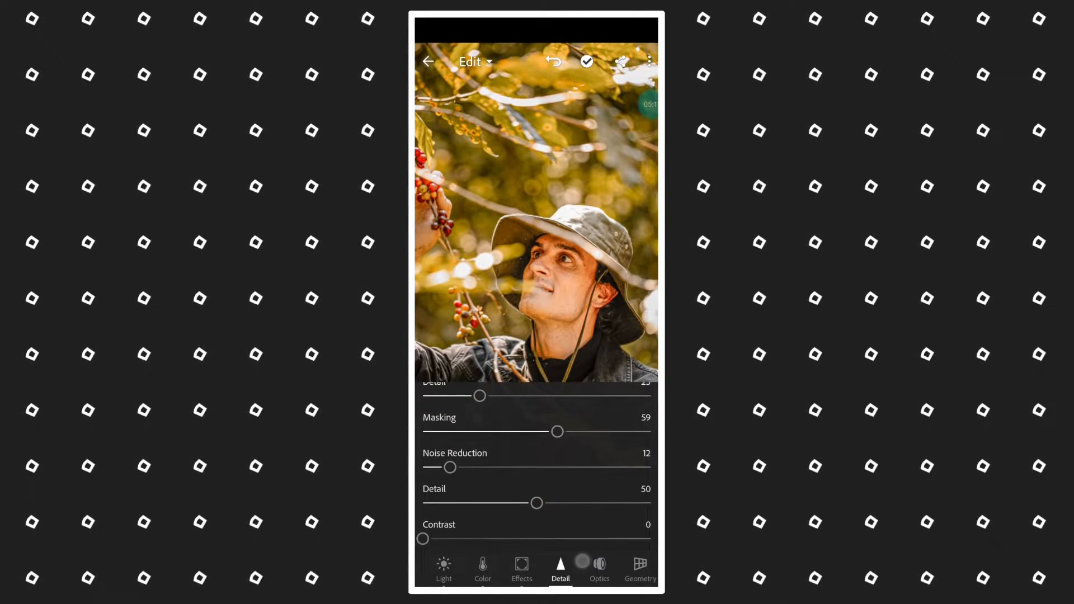
scroll("up", 3)
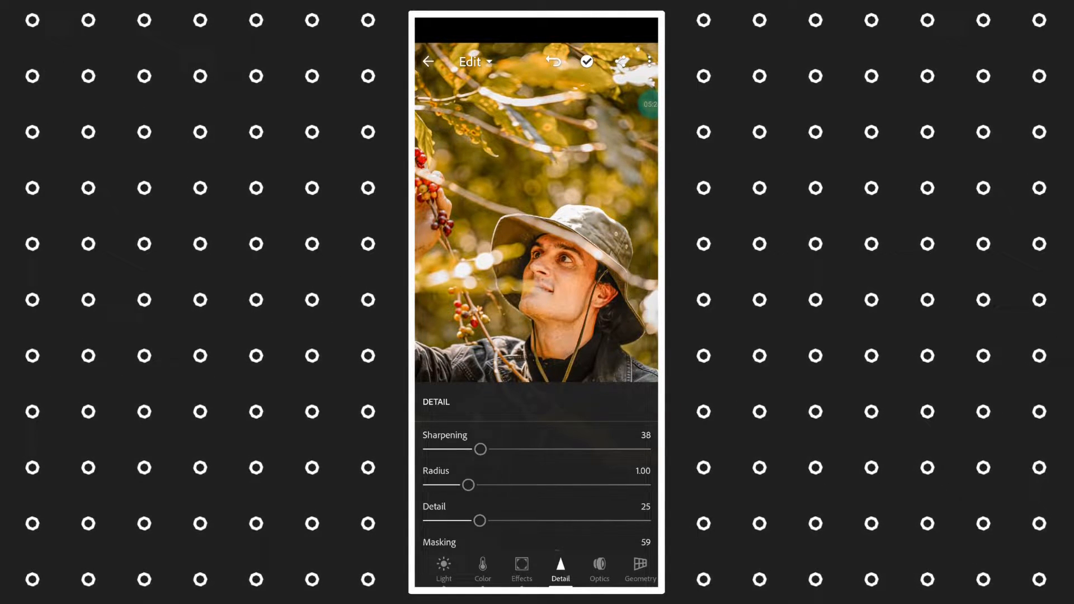
scroll("down", 3)
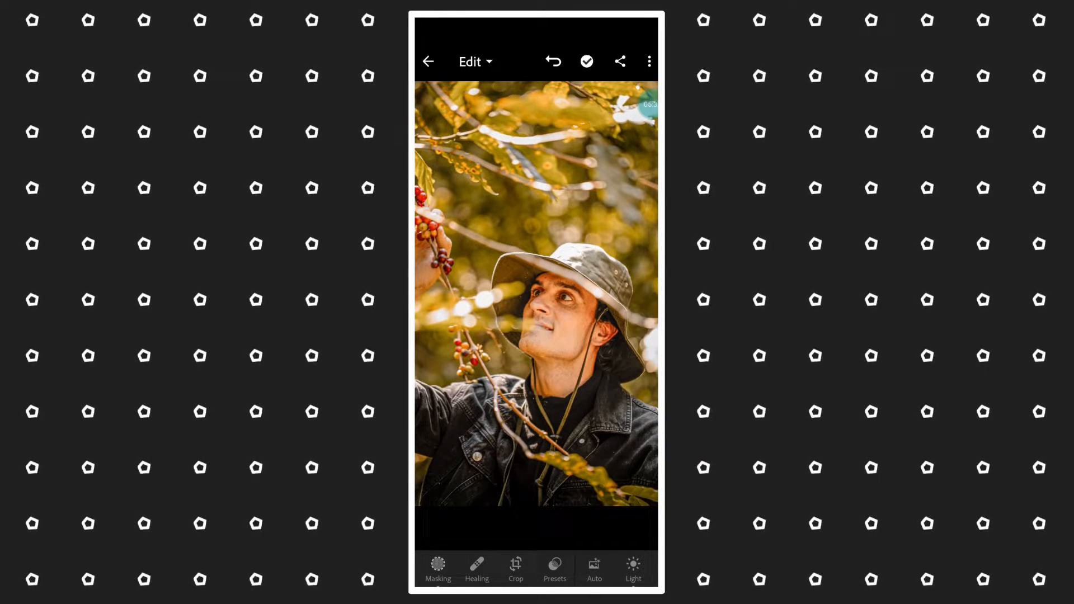
Copy the hat portrait's edit settings via the options menu and go back to All Photos.
left_click(647, 61)
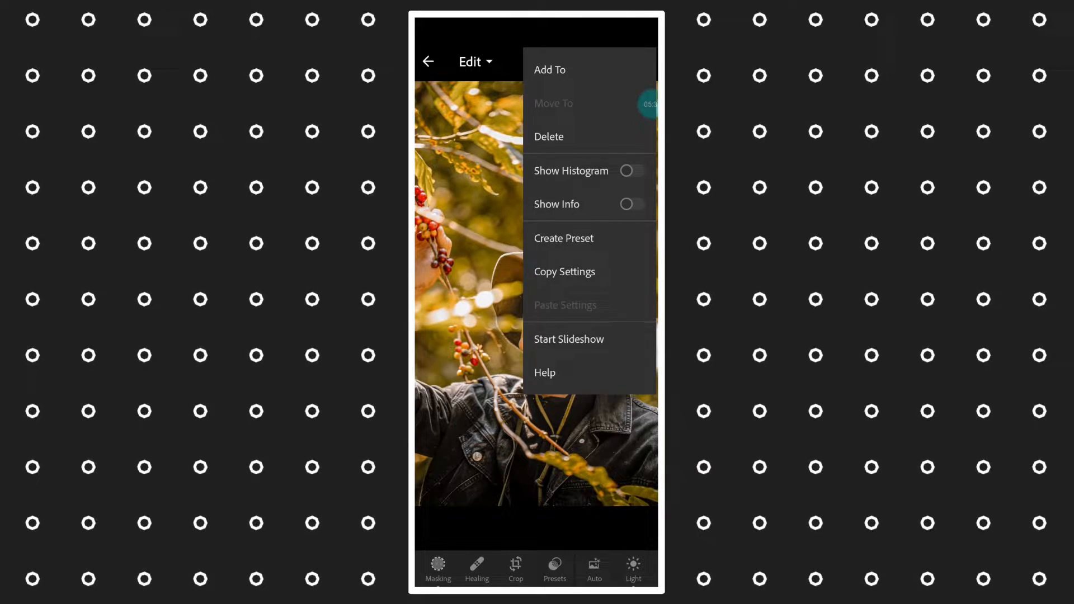
left_click(564, 271)
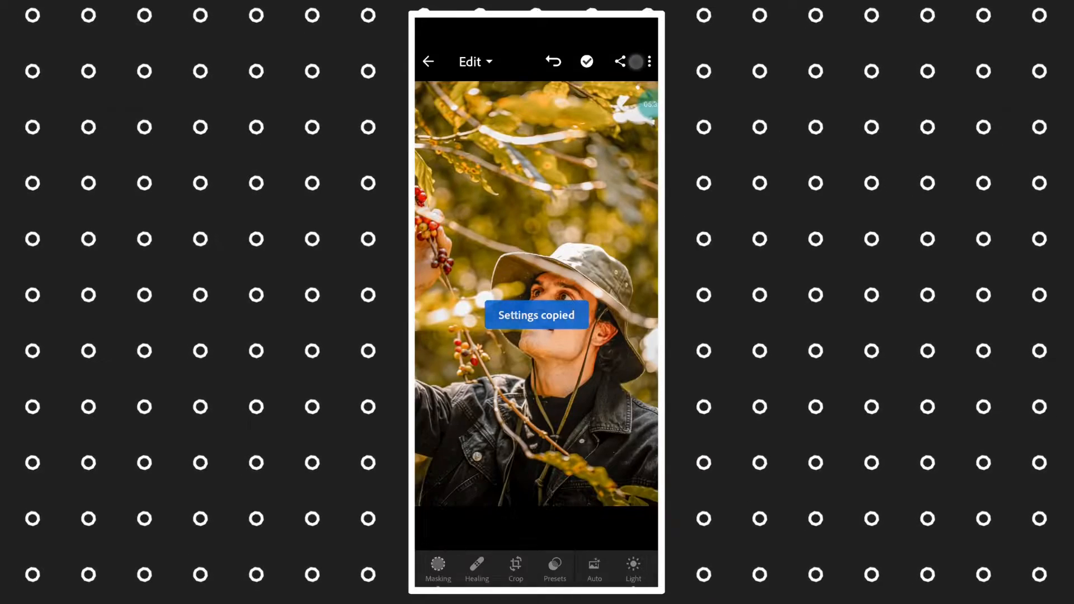
left_click(429, 61)
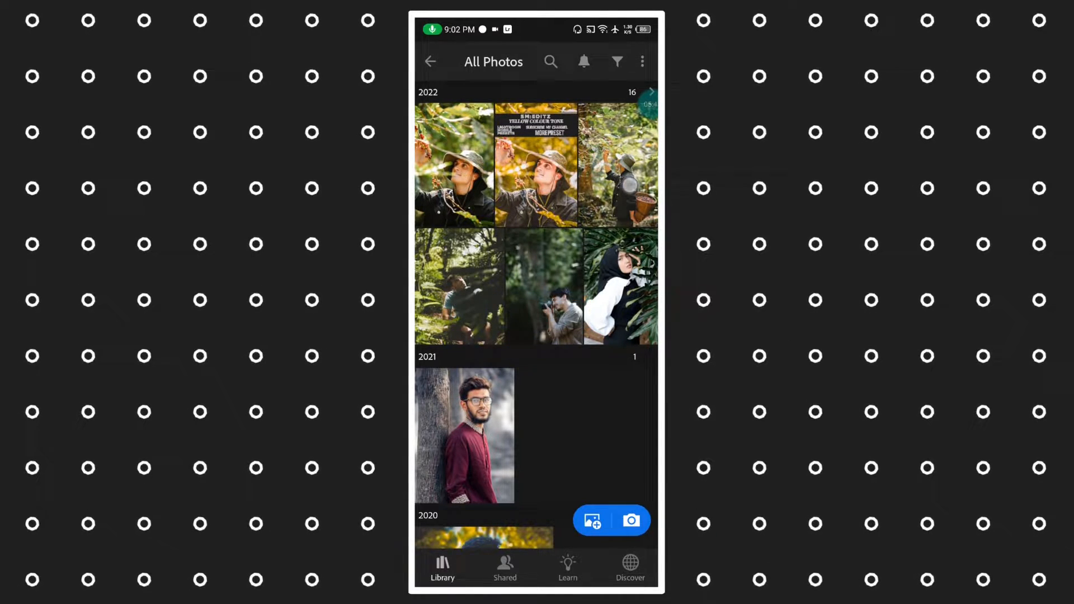
Paste the golden settings onto the basket-carrying man's portrait and return to All Photos.
left_click(615, 166)
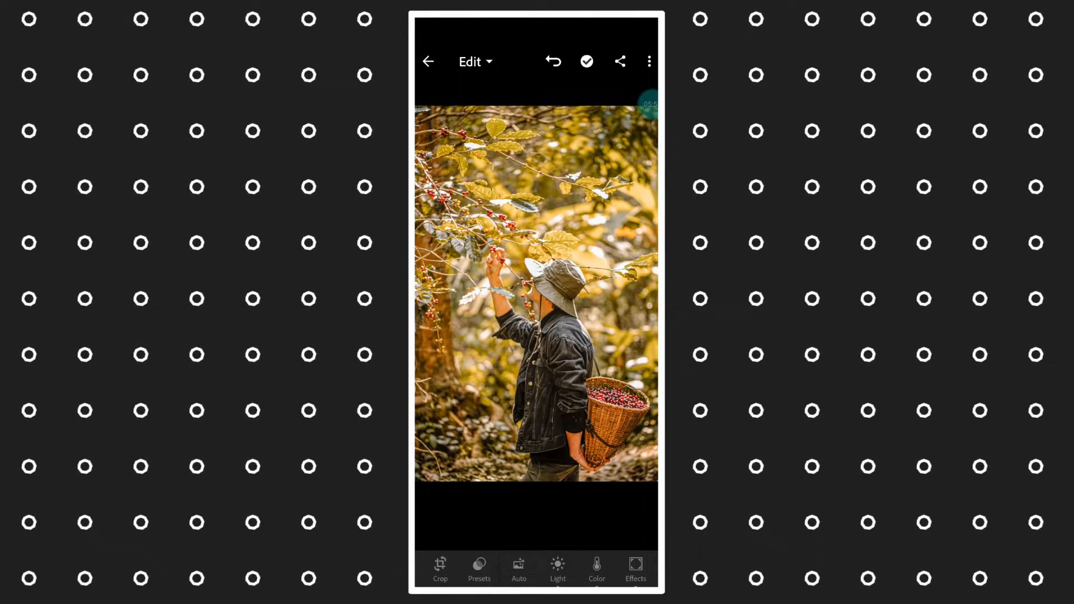
left_click(558, 568)
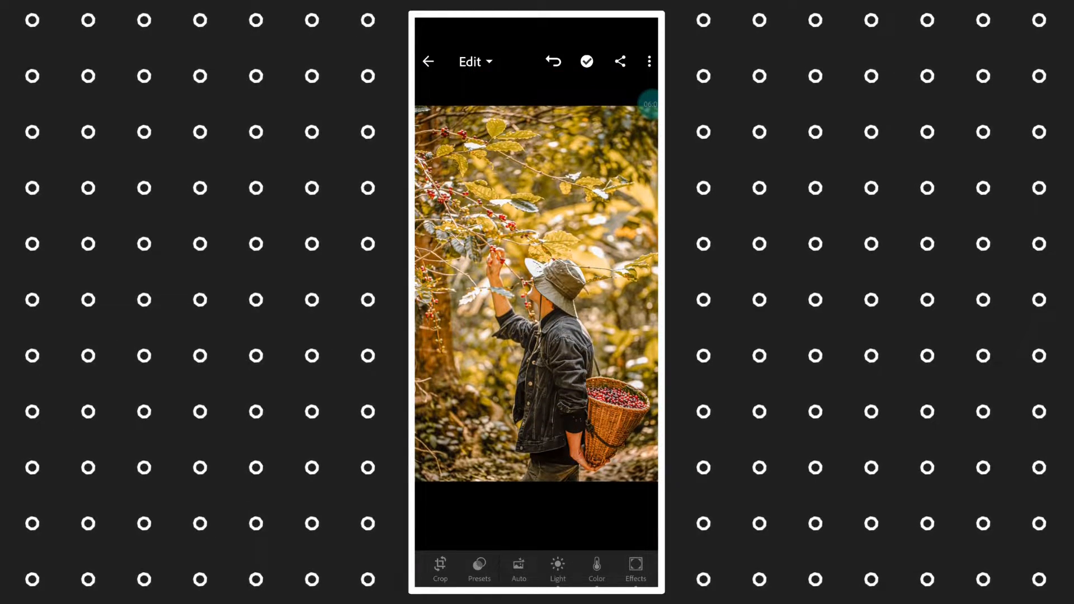
left_click(429, 61)
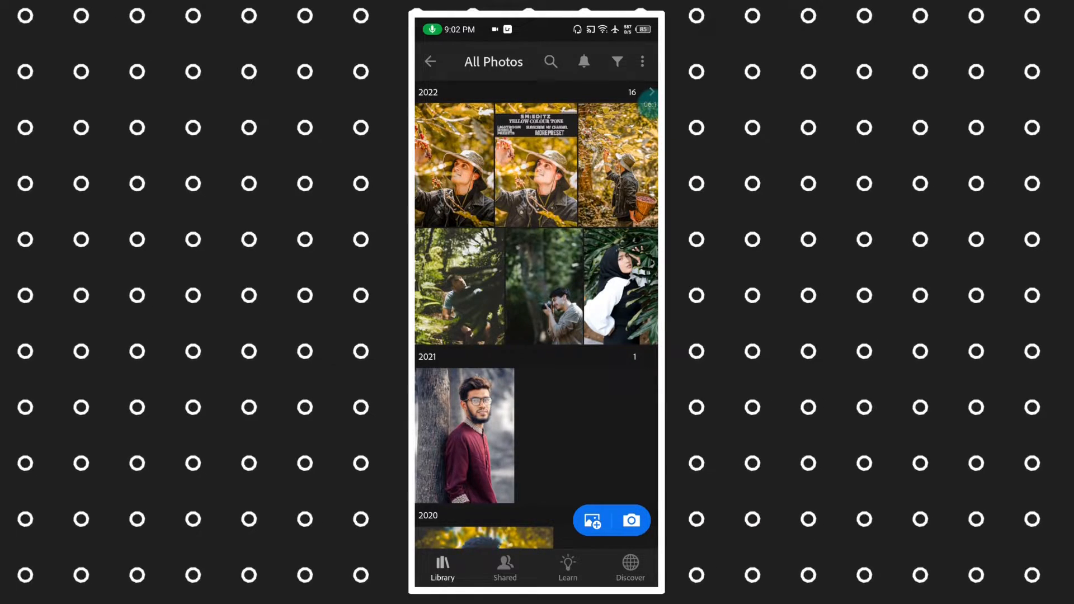
Paste the golden settings onto the fern portrait, then move on to the photographer portrait.
left_click(460, 287)
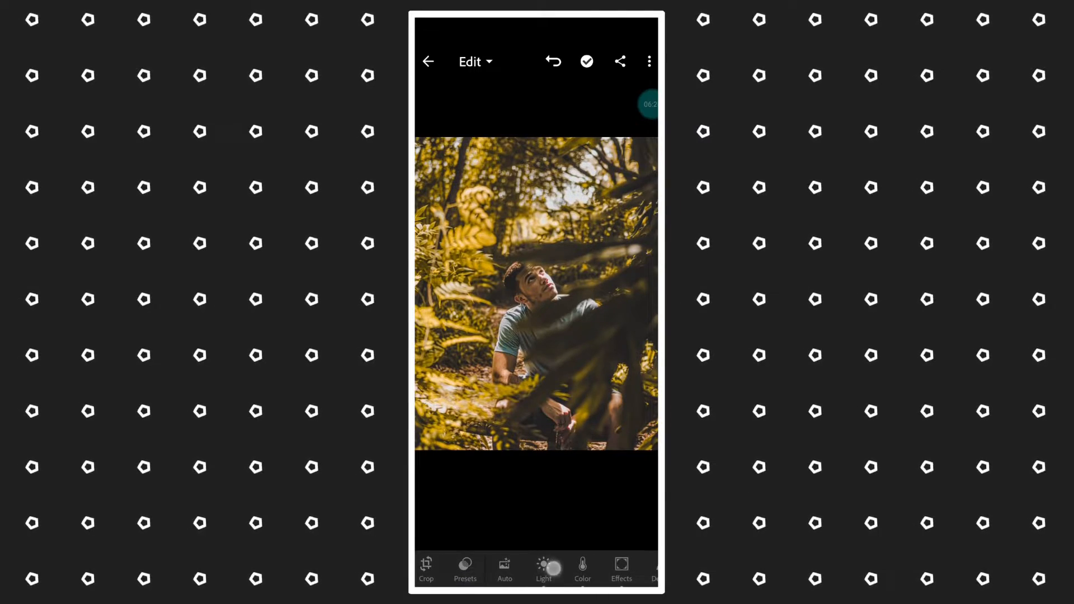
left_click(543, 568)
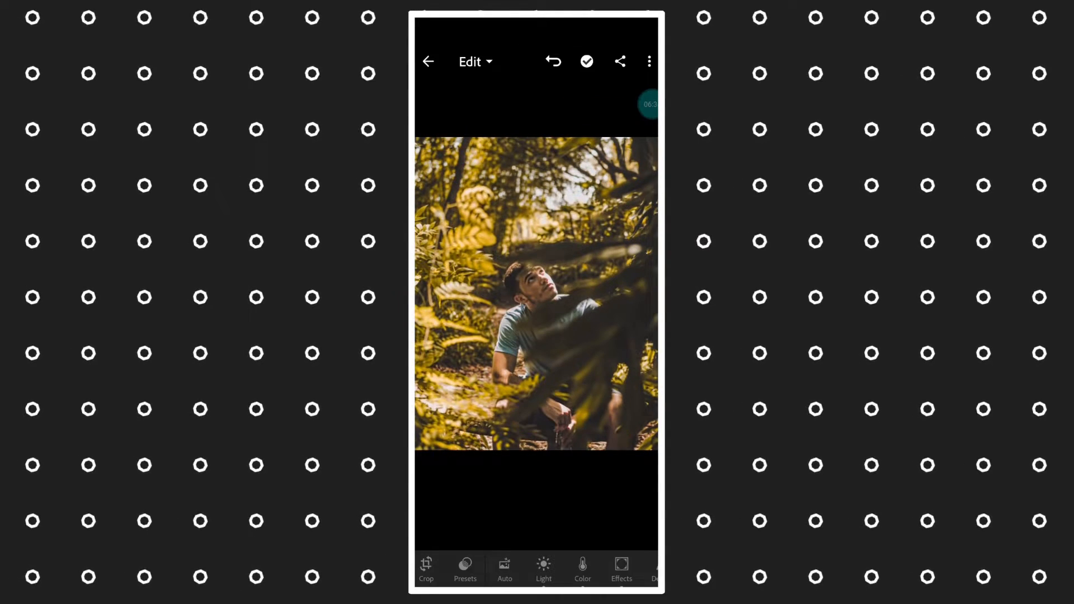
left_click(648, 61)
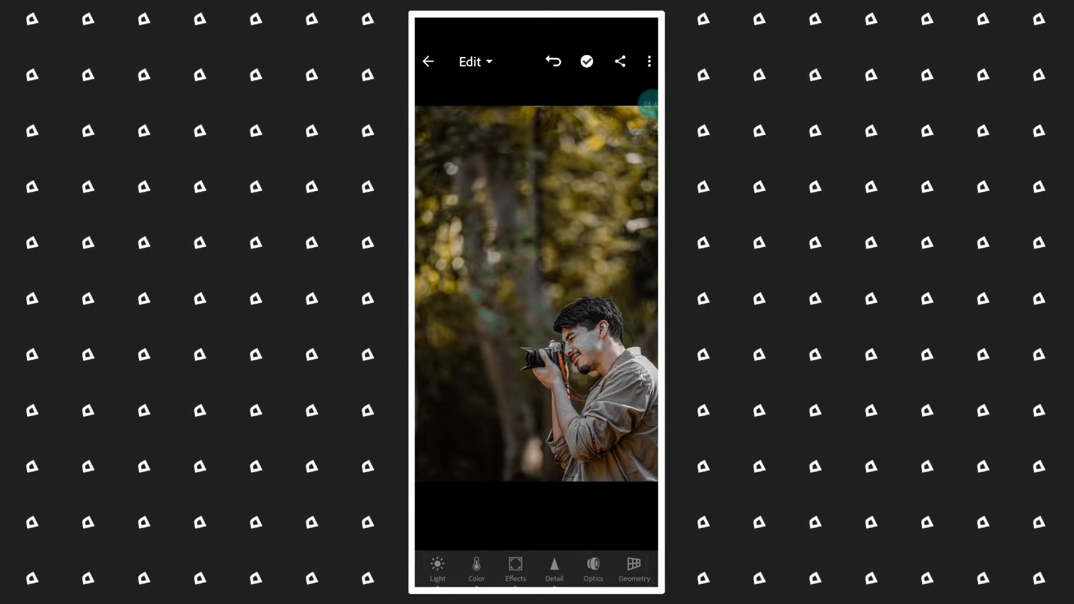
Set the portrait's yellows to hue -35, saturation 24 and luminance 15 in Color Mix.
left_click(475, 568)
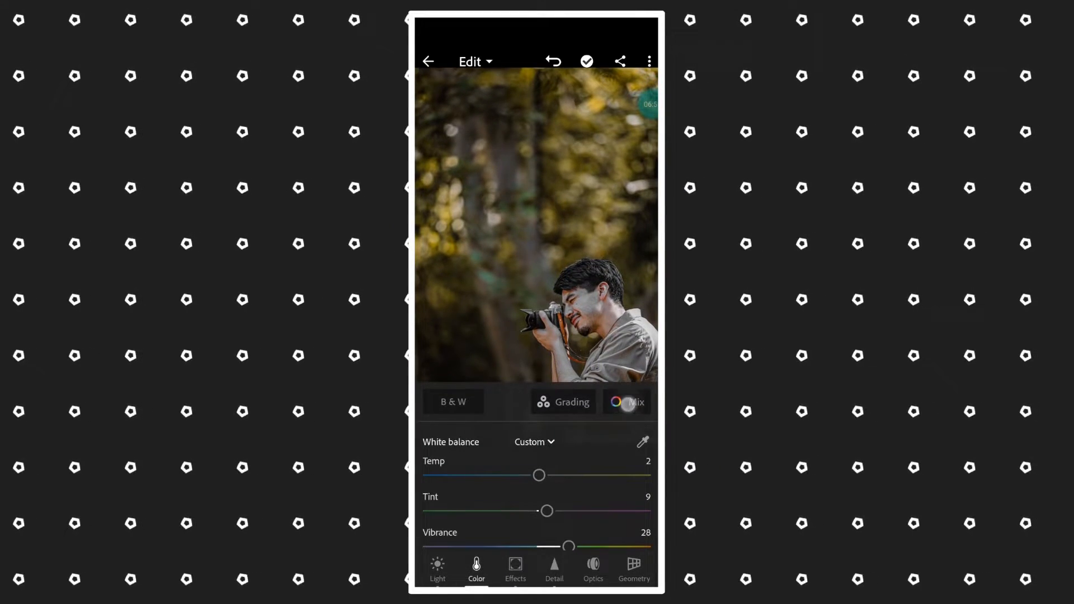
left_click(634, 402)
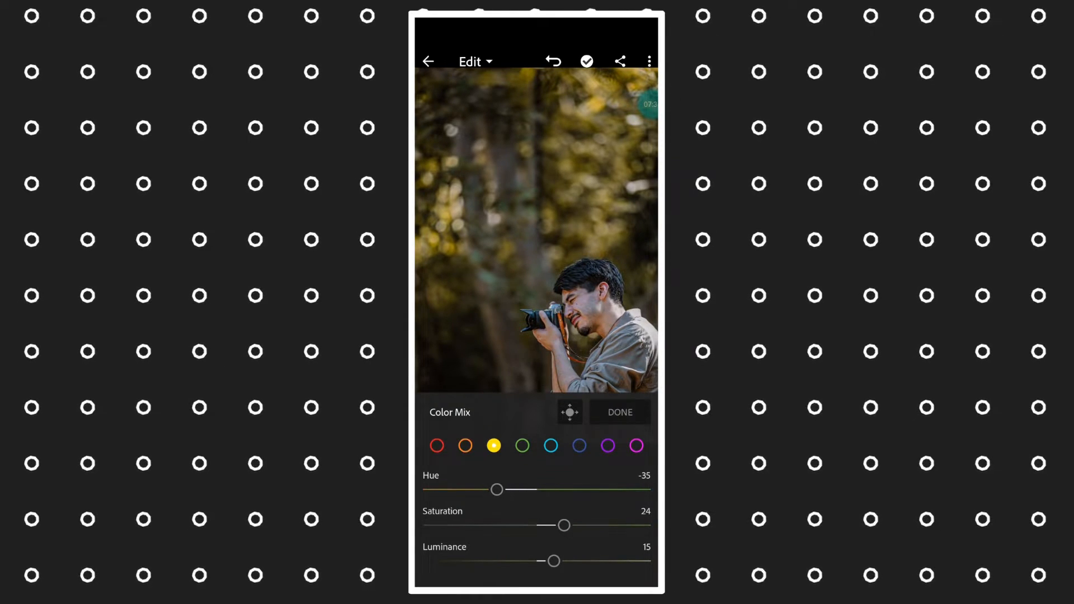
left_click(619, 411)
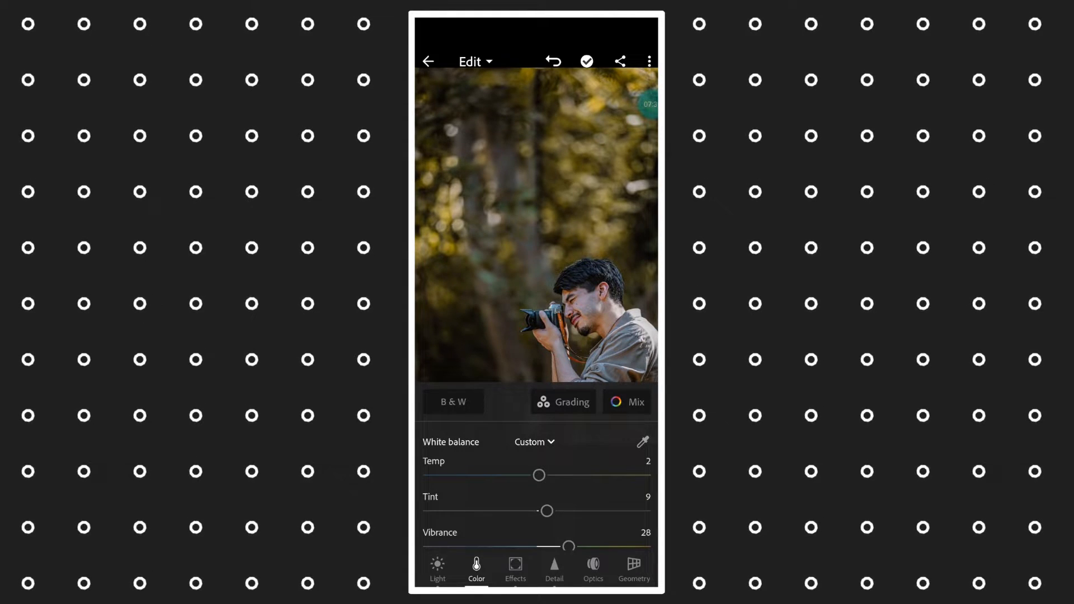
Lift the photographer portrait's tone curve under Light, then move to the hijab portrait.
left_click(437, 564)
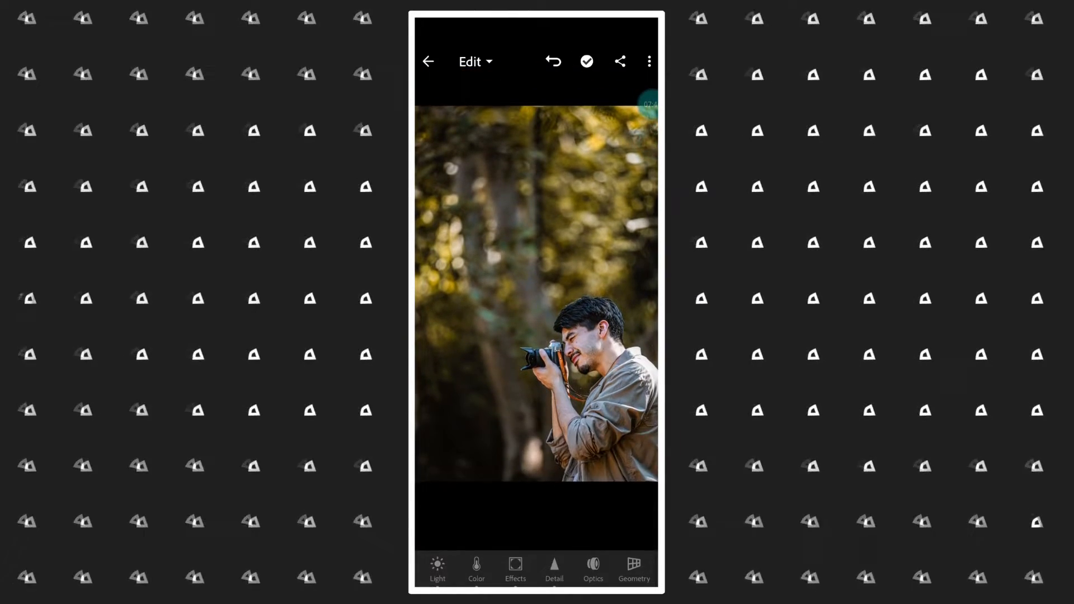
left_click(437, 569)
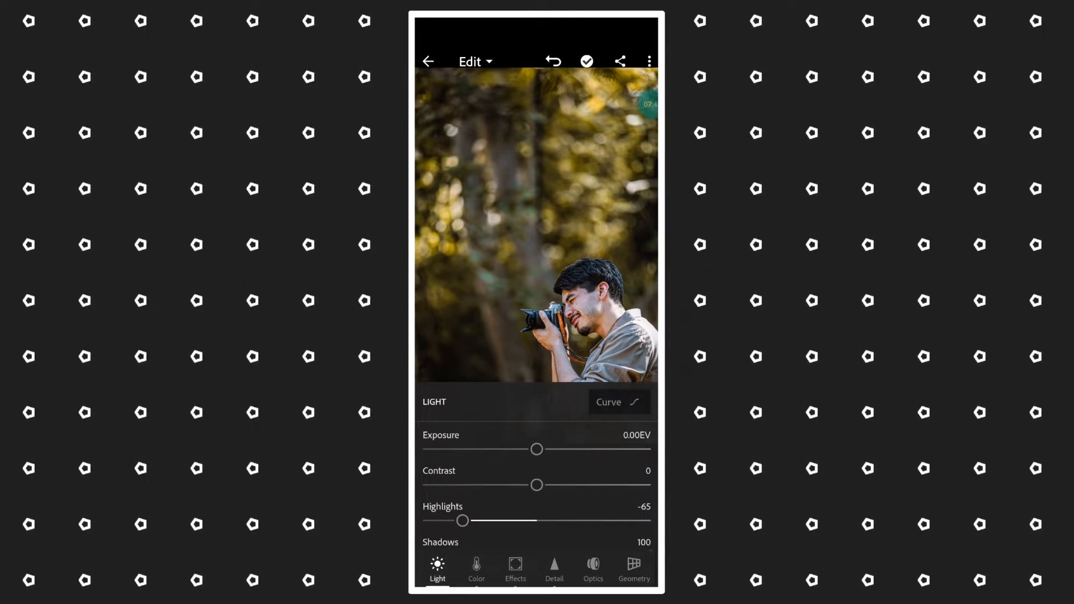
left_click(617, 403)
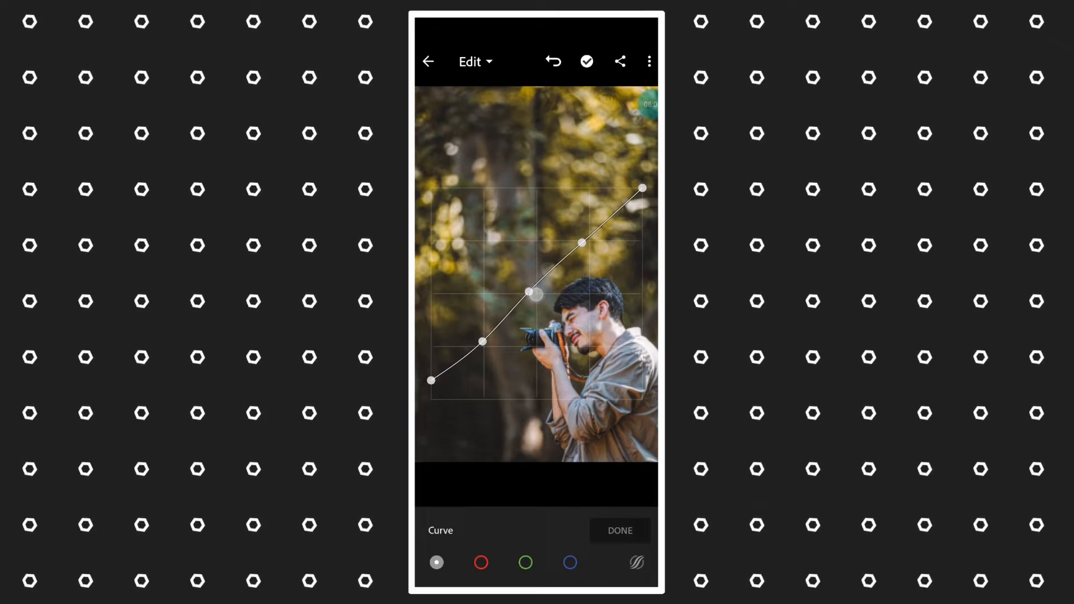
left_click(618, 531)
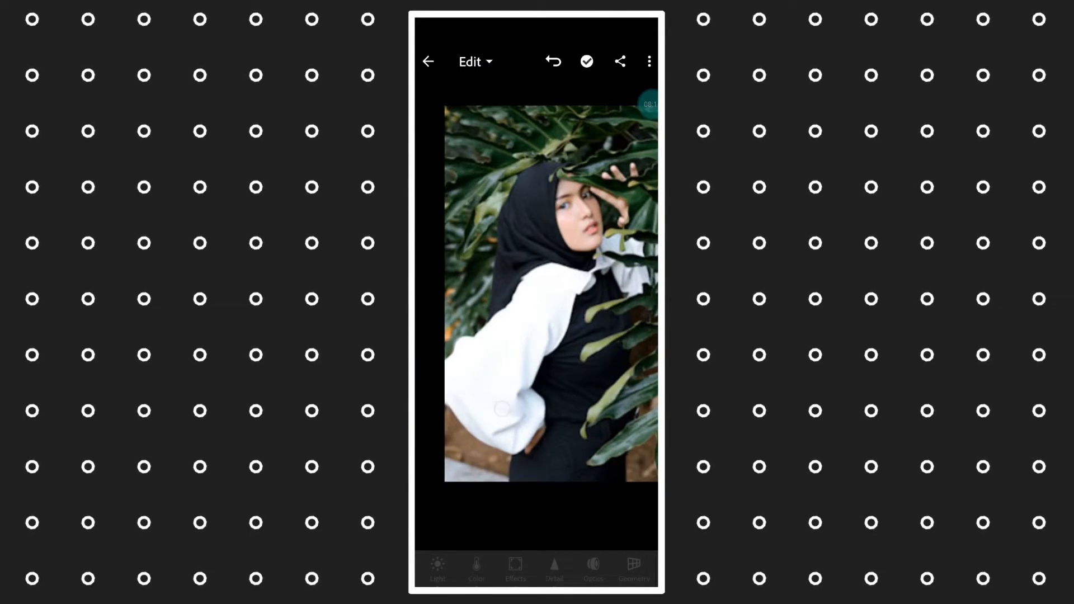
Paste the copied yellow-tone settings onto the hijab portrait via the menu.
left_click(647, 61)
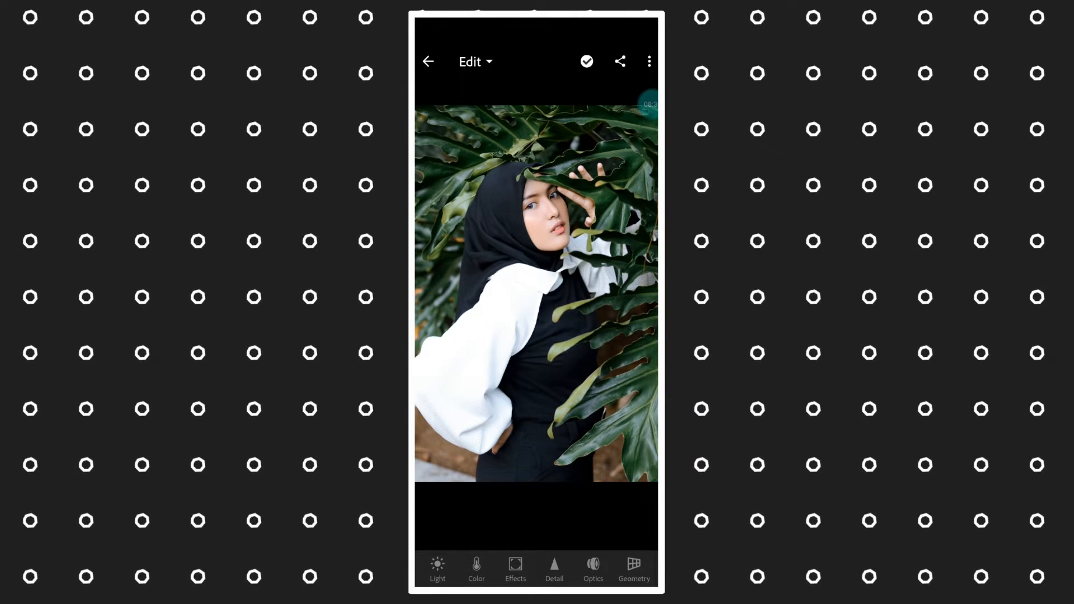
left_click(437, 568)
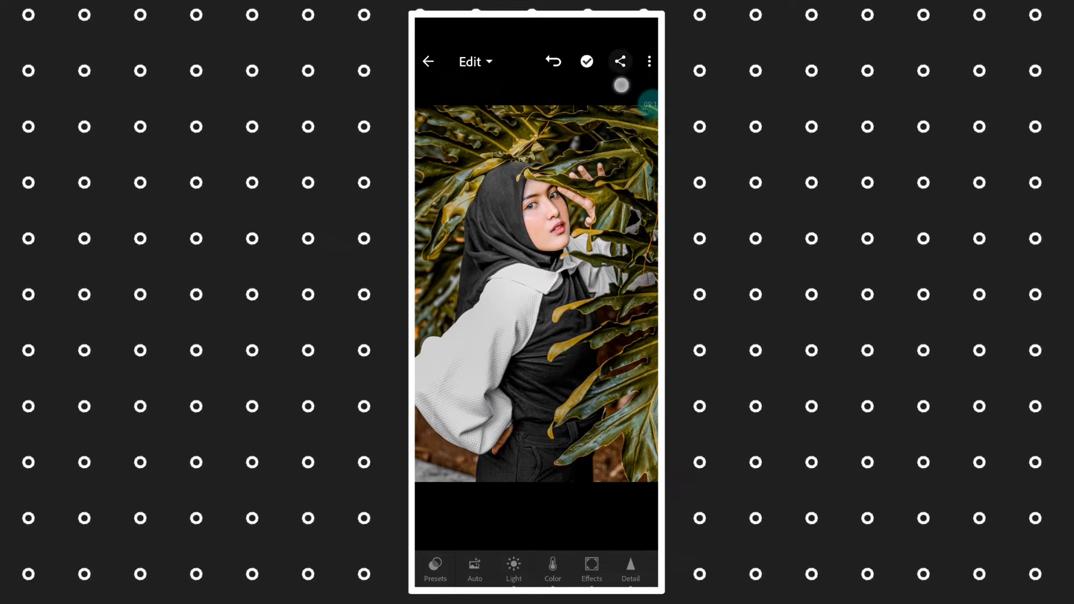
Export the hijab portrait with Save to Device and confirm Export Completed.
left_click(619, 61)
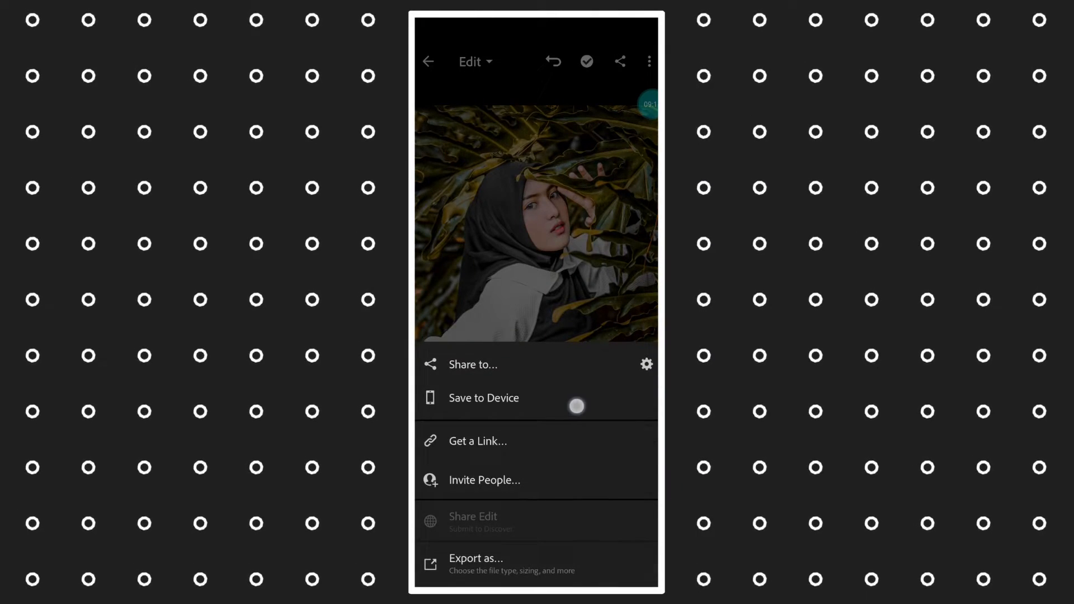
left_click(475, 558)
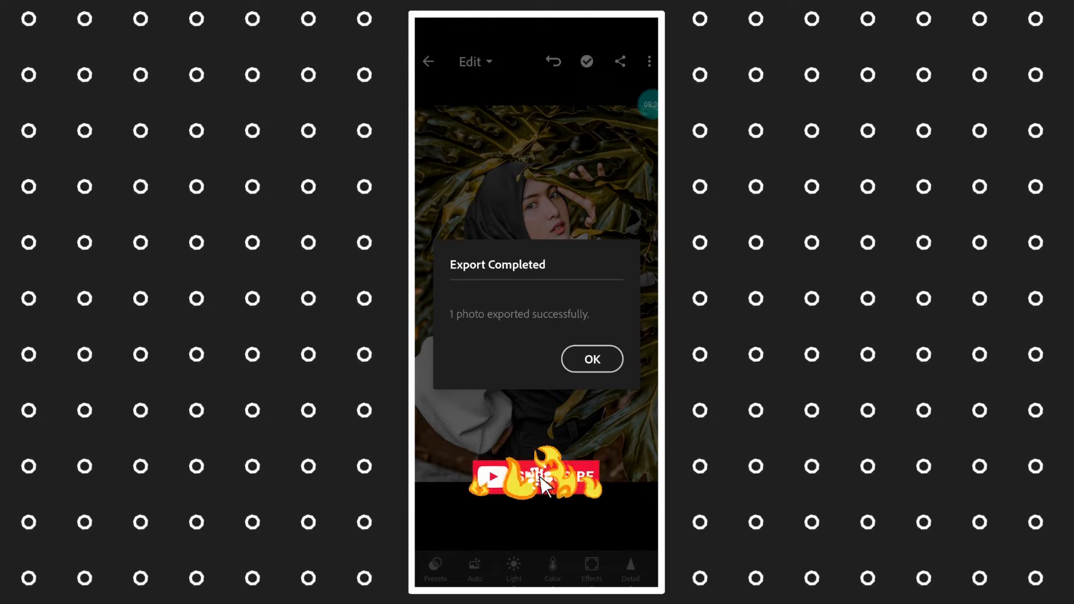
left_click(590, 359)
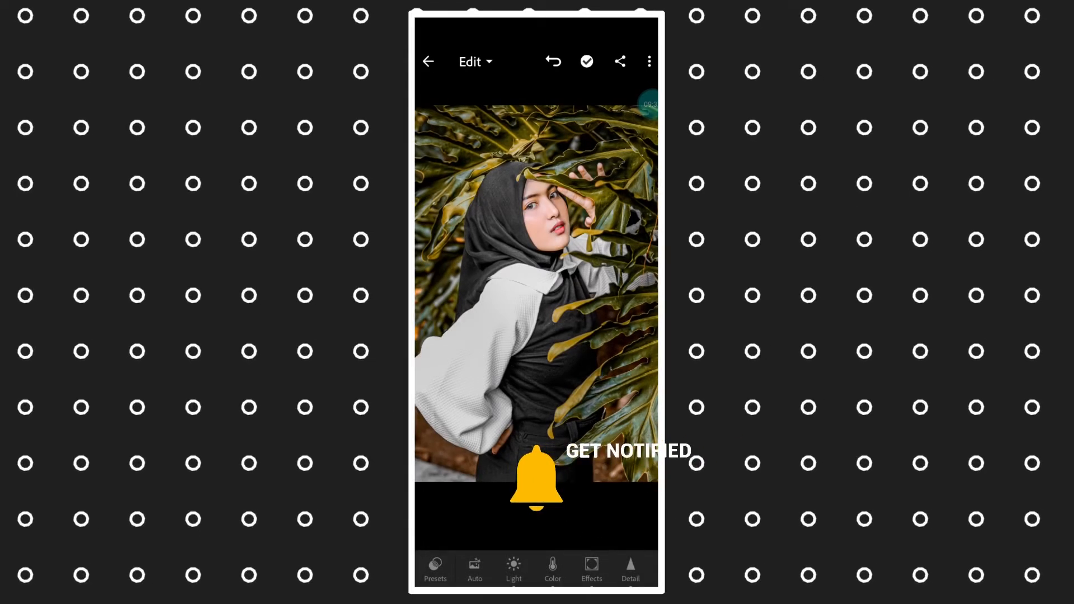